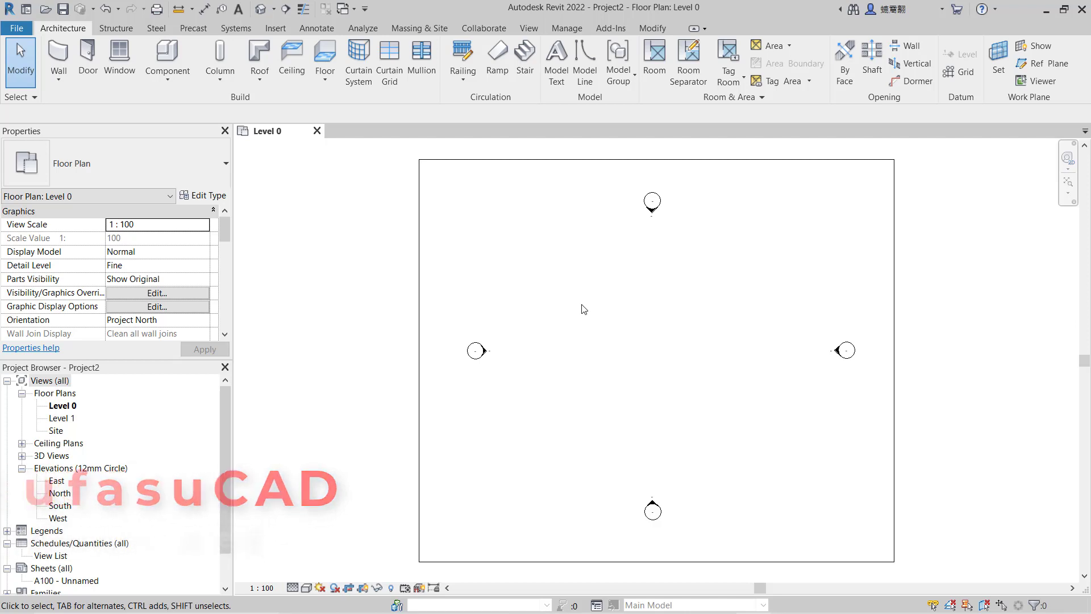
{"action": "mouse_move", "coordinate": [396, 176]}
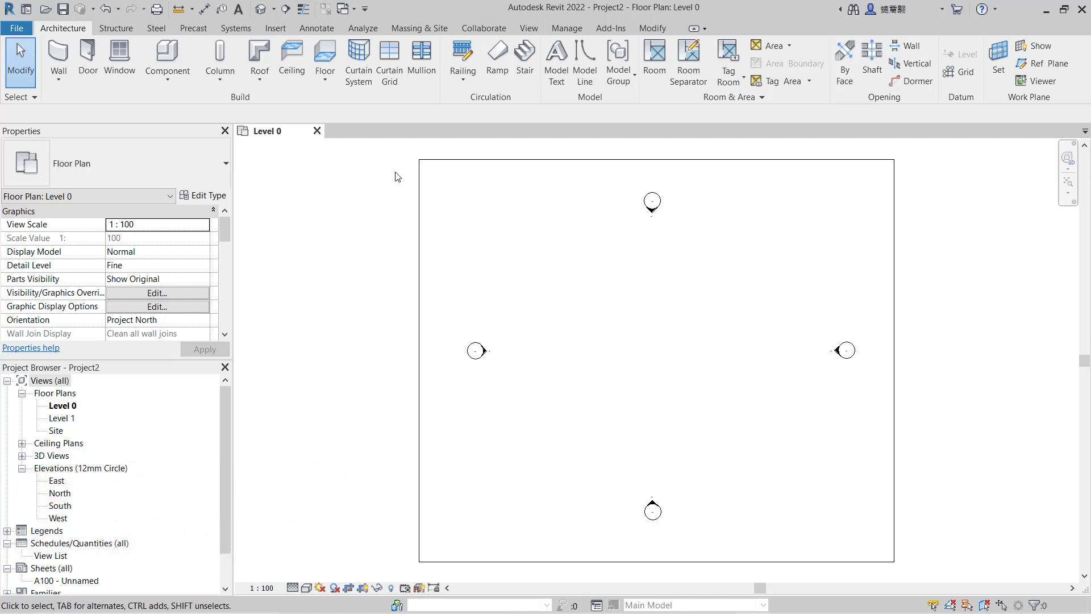
On the Annotate tab, expand the Dimension panel dropdown to reveal Linear Dimension Types.
{"action": "left_click", "coordinate": [317, 28]}
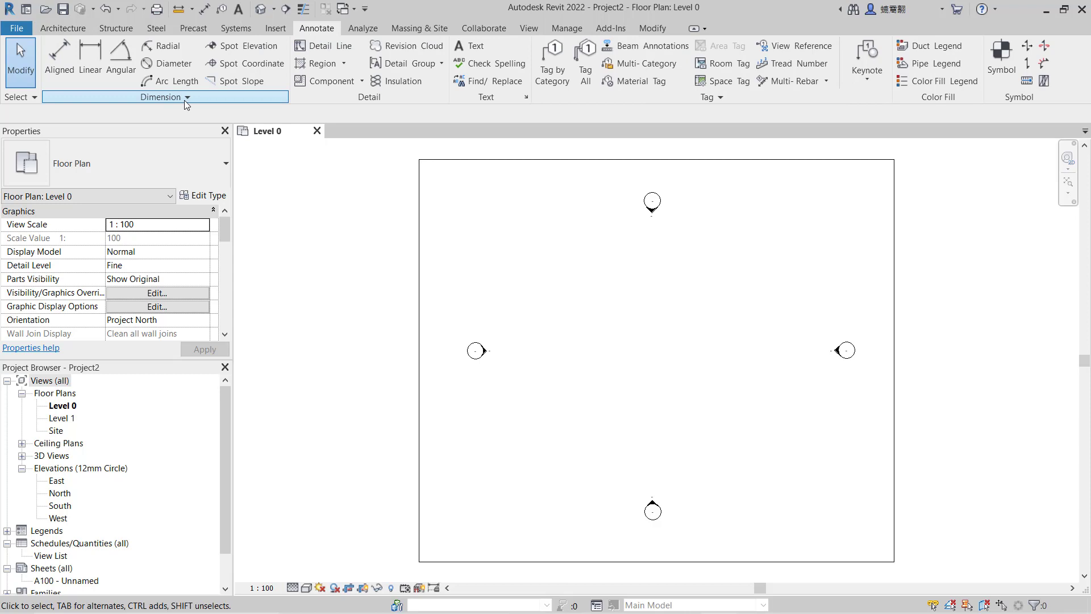
{"action": "left_click", "coordinate": [186, 97]}
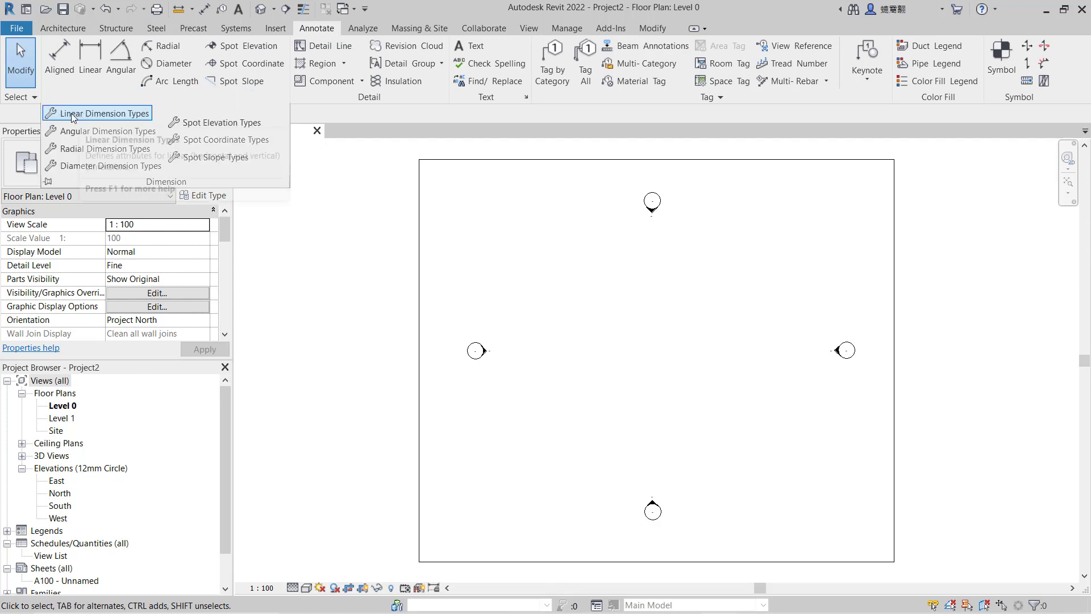
{"action": "mouse_move", "coordinate": [118, 118]}
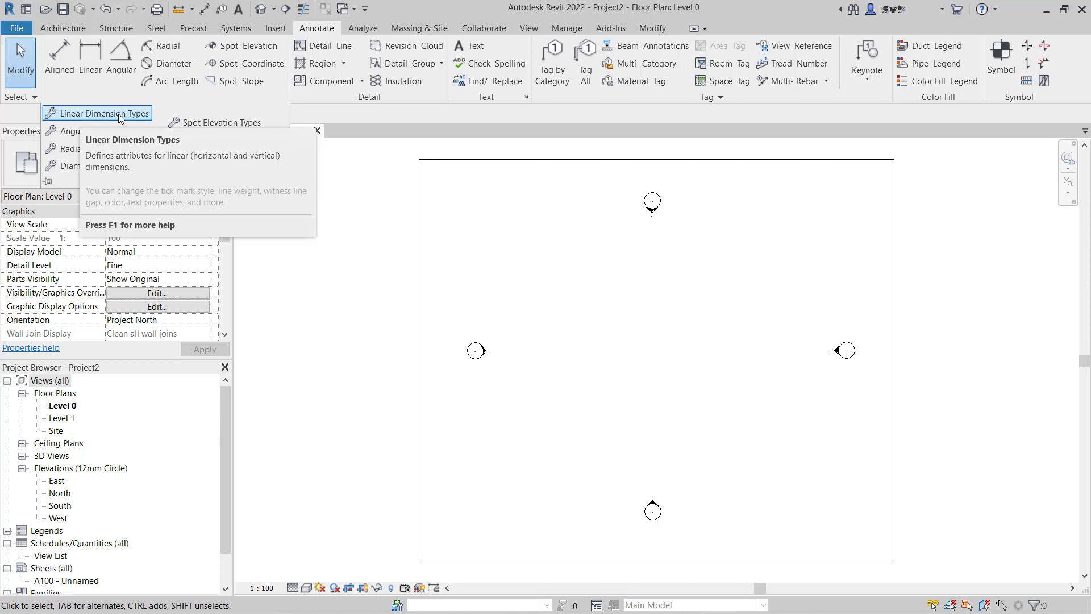
Duplicate Diagonal - 2.5mm Arial into a new linear dimension type 'Example DImension' and save.
{"action": "left_click", "coordinate": [103, 113]}
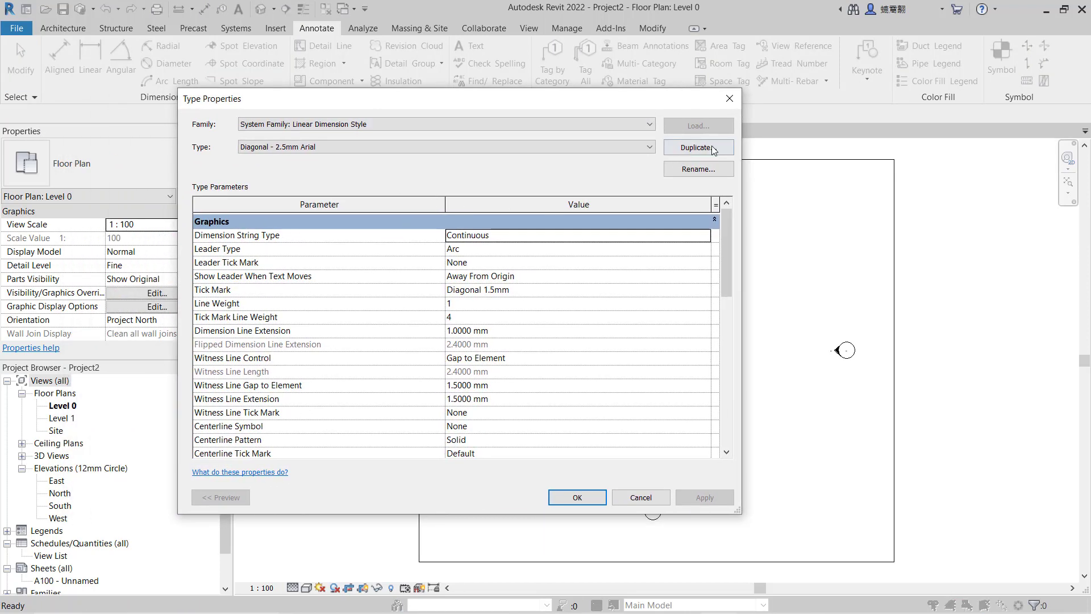
{"action": "left_click", "coordinate": [696, 147]}
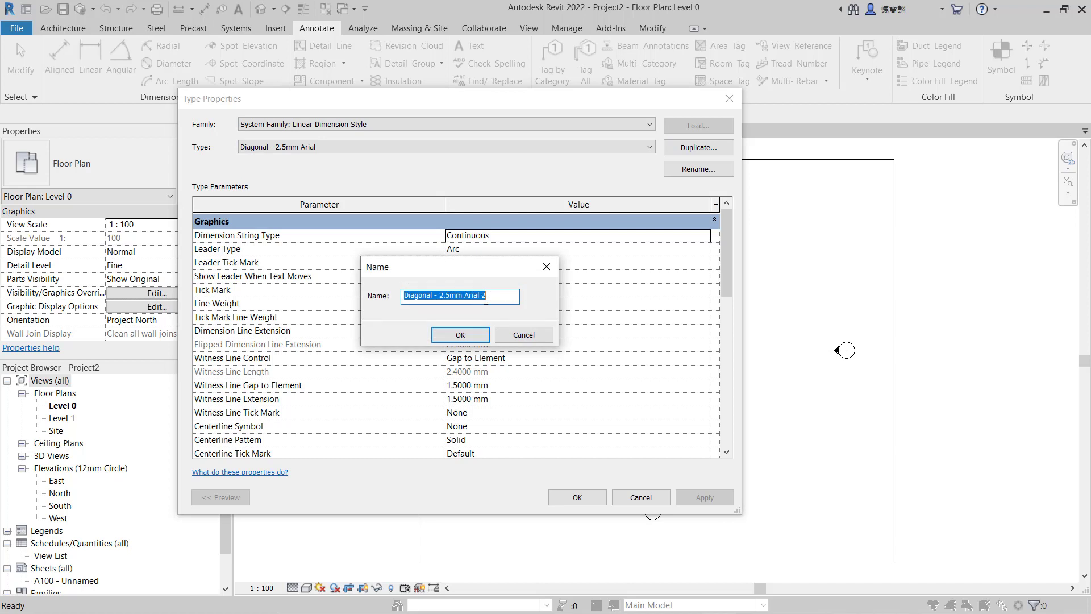
{"action": "type", "text": "Example DImensio"}
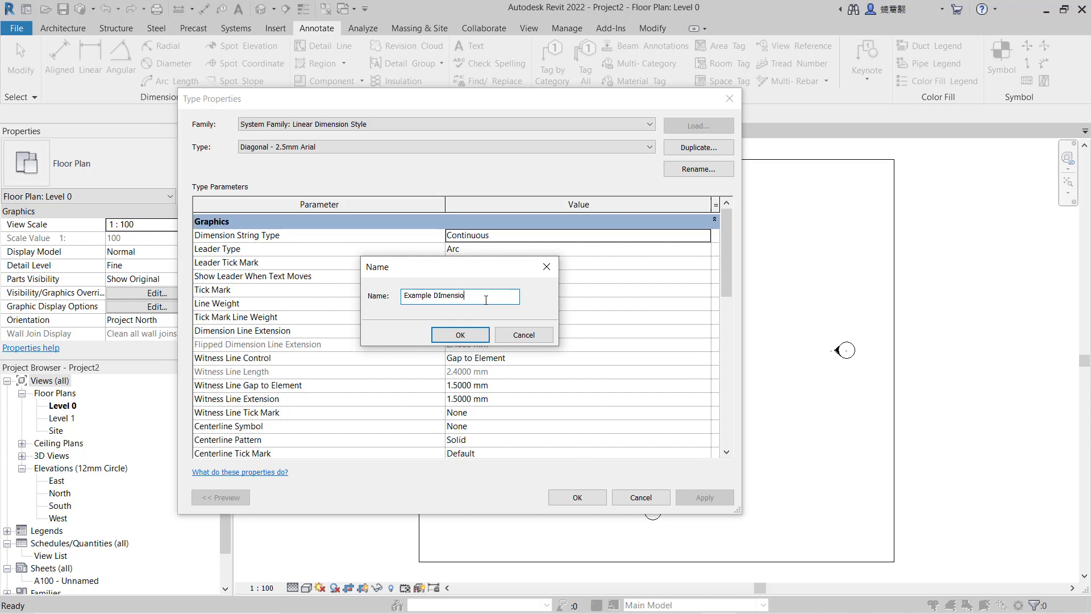
{"action": "left_click", "coordinate": [459, 335]}
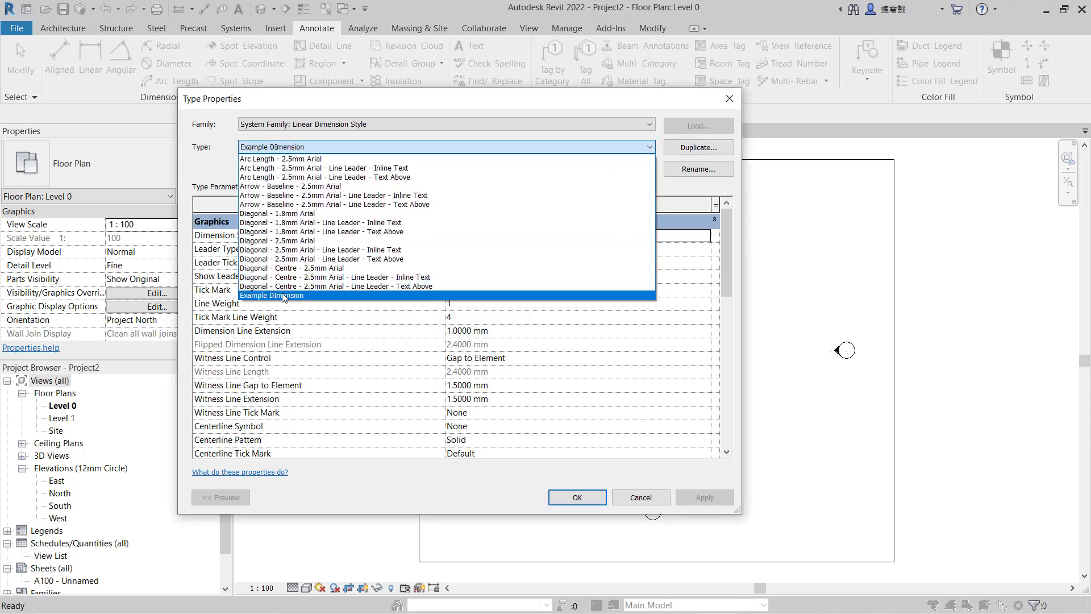
{"action": "left_click", "coordinate": [283, 295]}
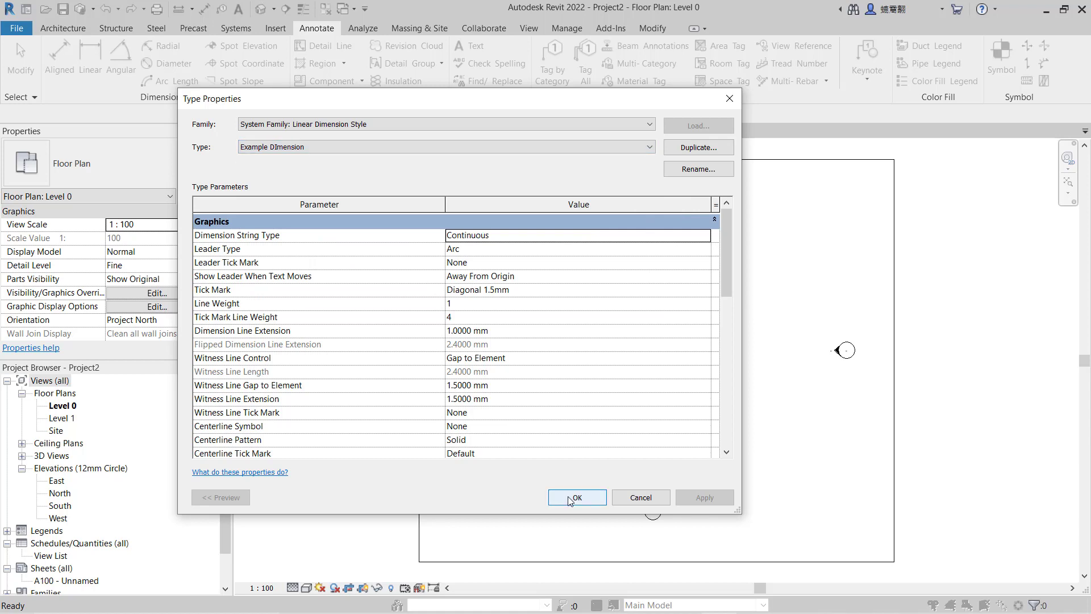
{"action": "left_click", "coordinate": [576, 497]}
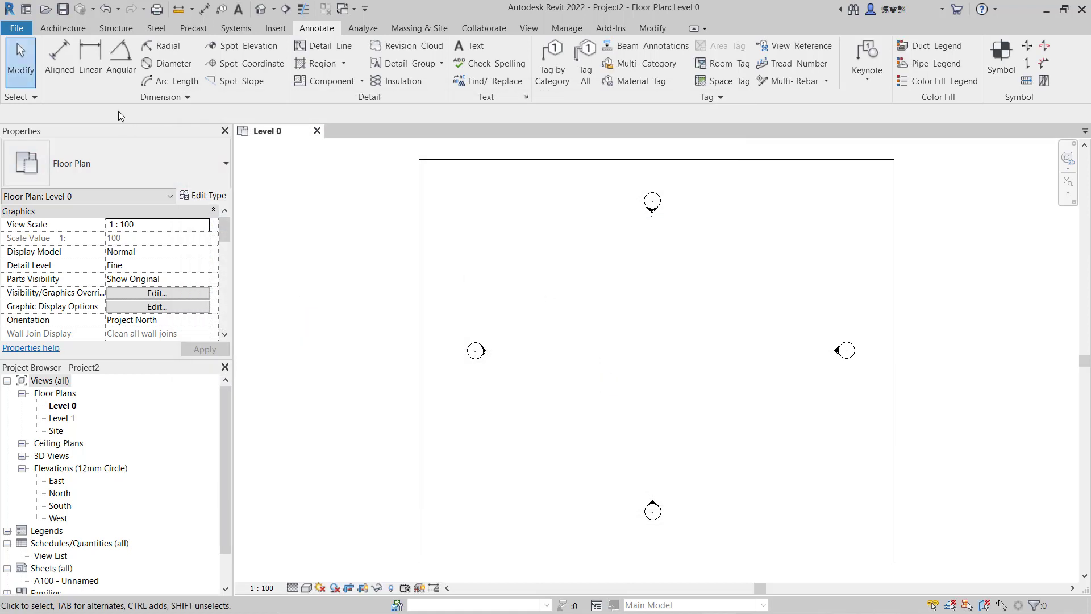
Start the Linear dimension tool and verify Example DImension appears in the Type Selector.
{"action": "left_click", "coordinate": [90, 63]}
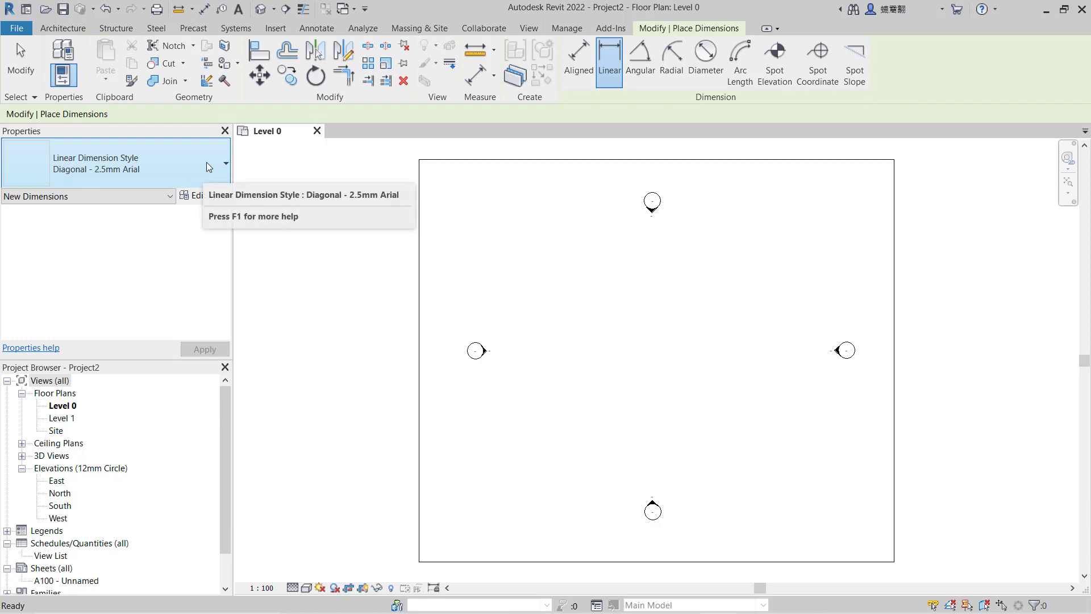
{"action": "left_click", "coordinate": [225, 164]}
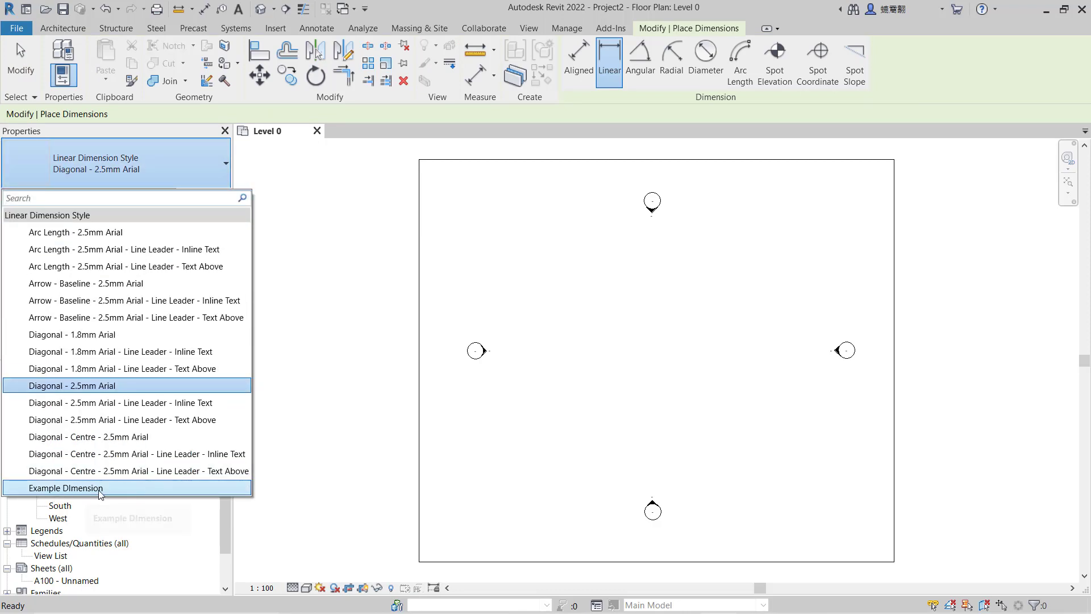
{"action": "mouse_move", "coordinate": [93, 492]}
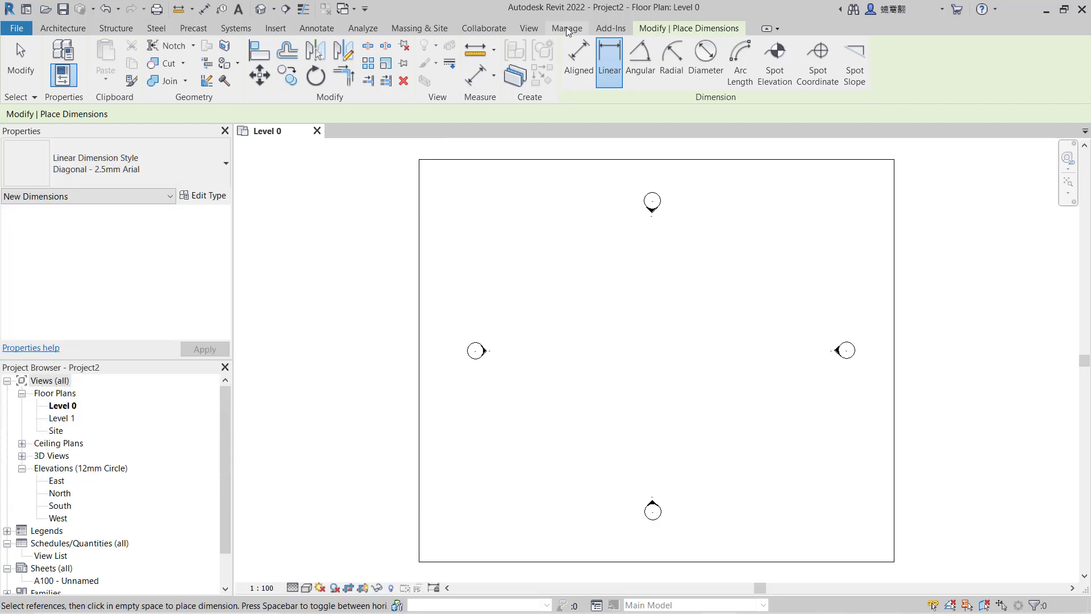
Open Manage > Purge Unused and uncheck all items with Check None.
{"action": "left_click", "coordinate": [567, 28]}
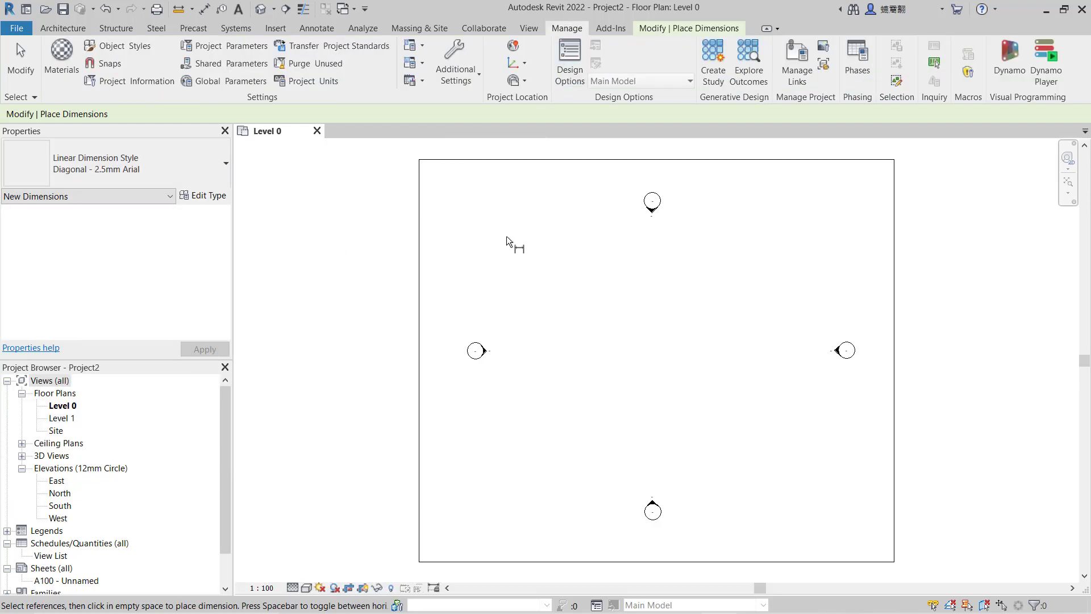
{"action": "mouse_move", "coordinate": [314, 63]}
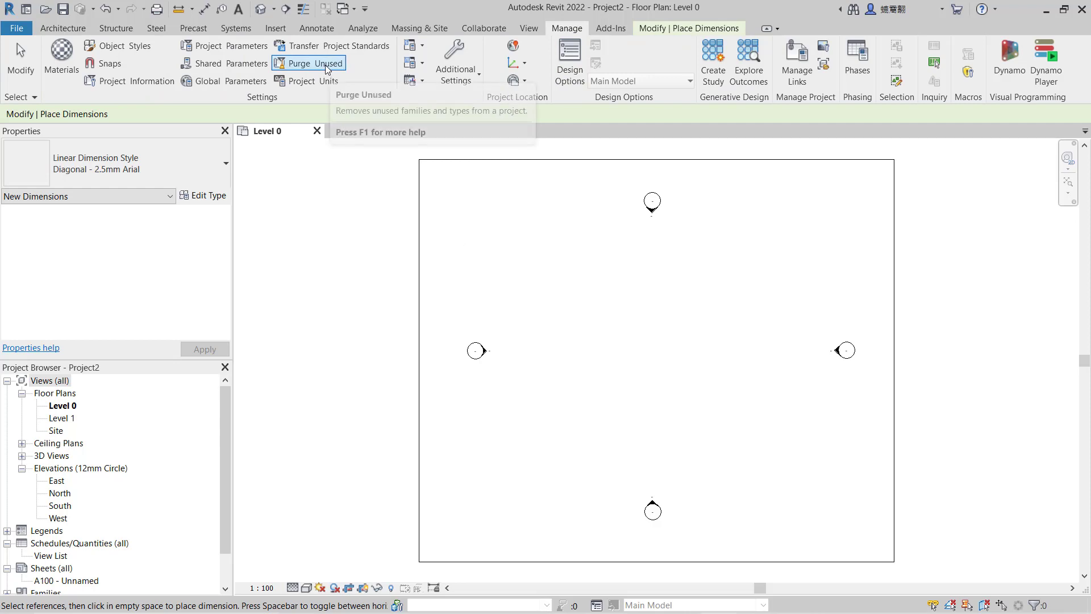
{"action": "left_click", "coordinate": [314, 63]}
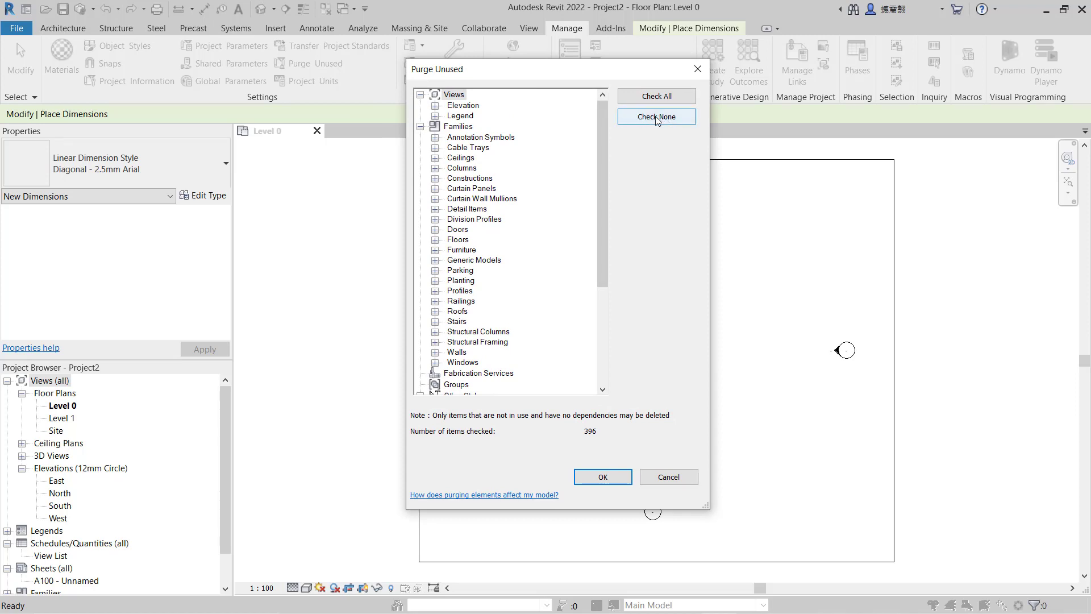
{"action": "left_click", "coordinate": [654, 116]}
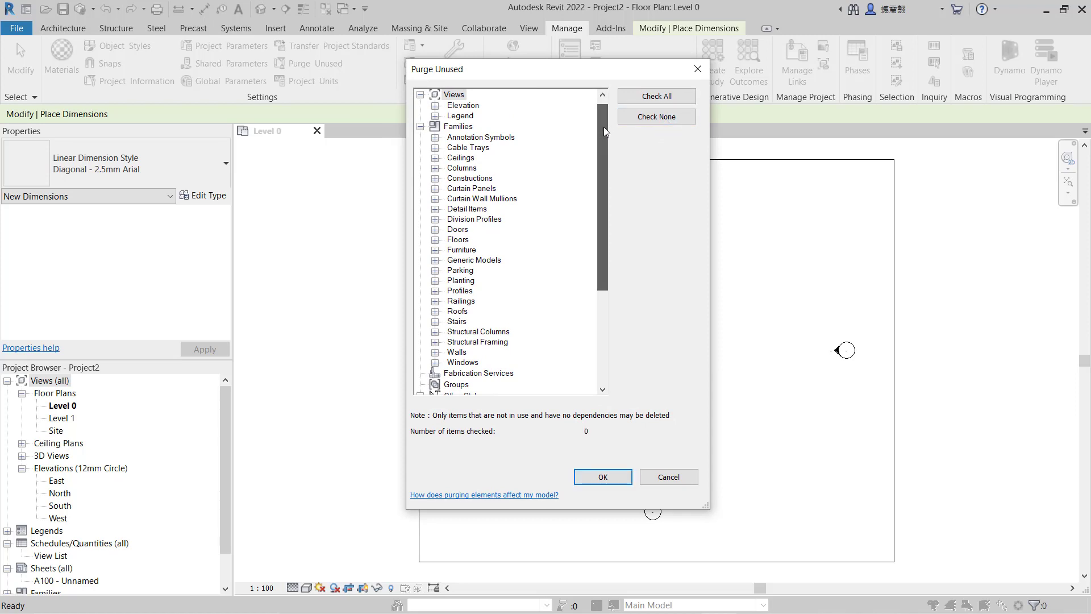
Under Linear Dimension Style, tick only Example DImension and purge it.
{"action": "scroll", "scroll_direction": "down", "scroll_amount": 3}
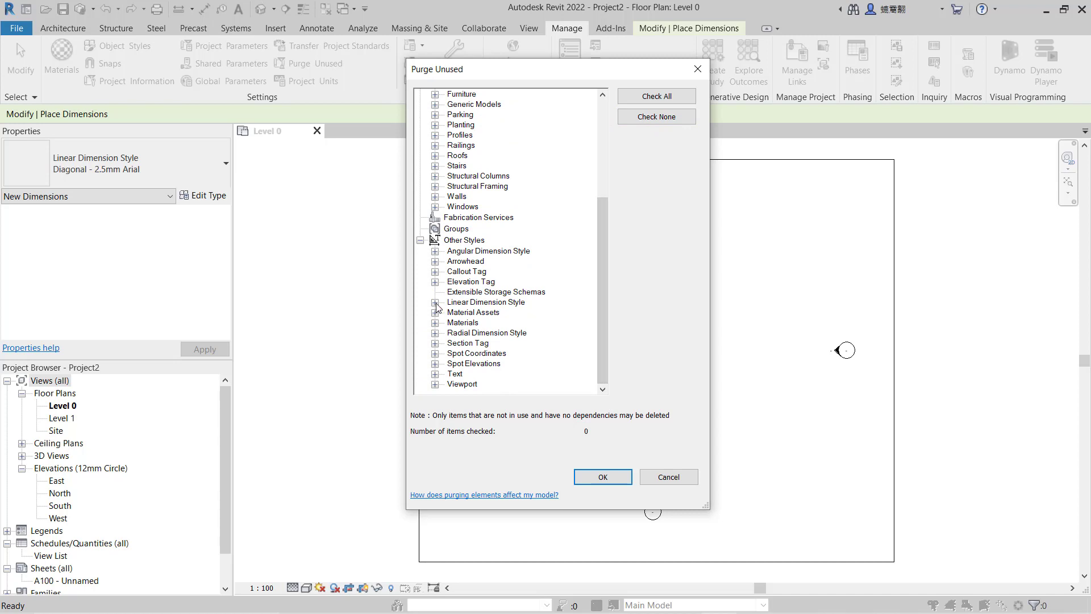
{"action": "left_click", "coordinate": [435, 301]}
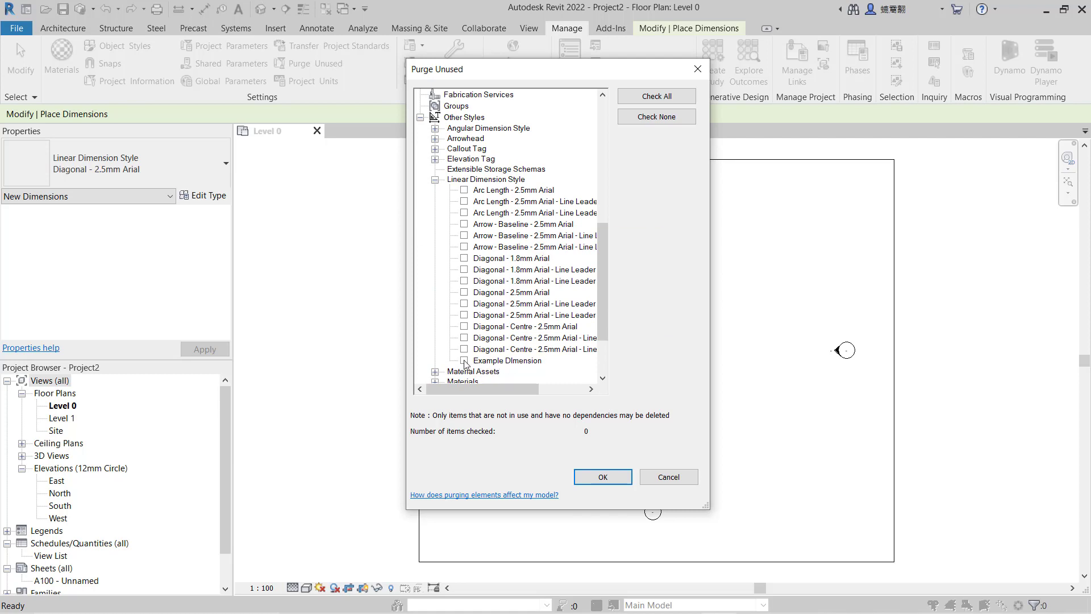
{"action": "left_click", "coordinate": [464, 360]}
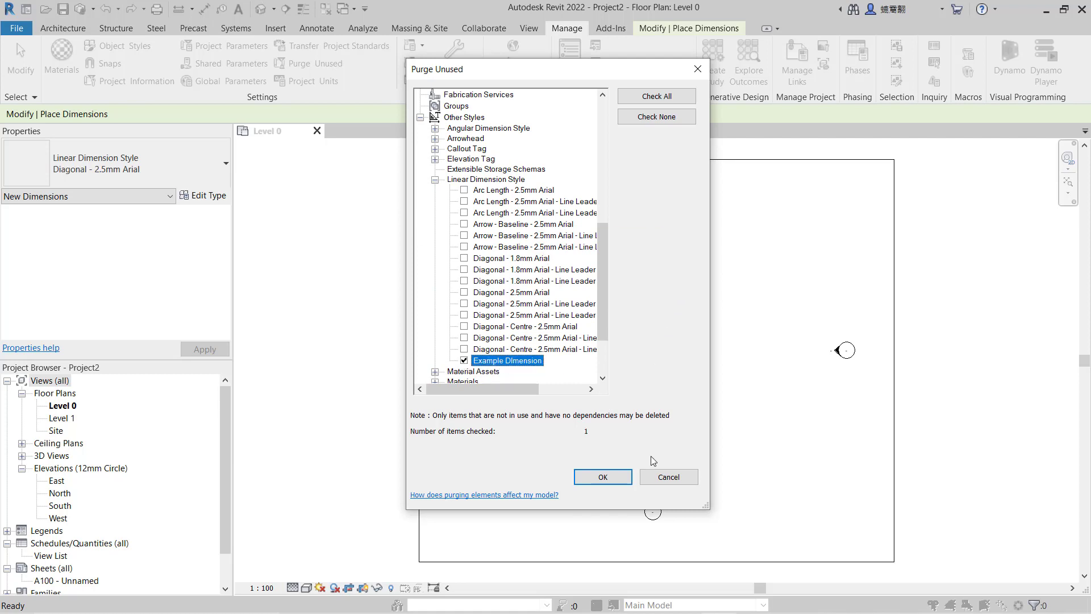
{"action": "left_click", "coordinate": [601, 477]}
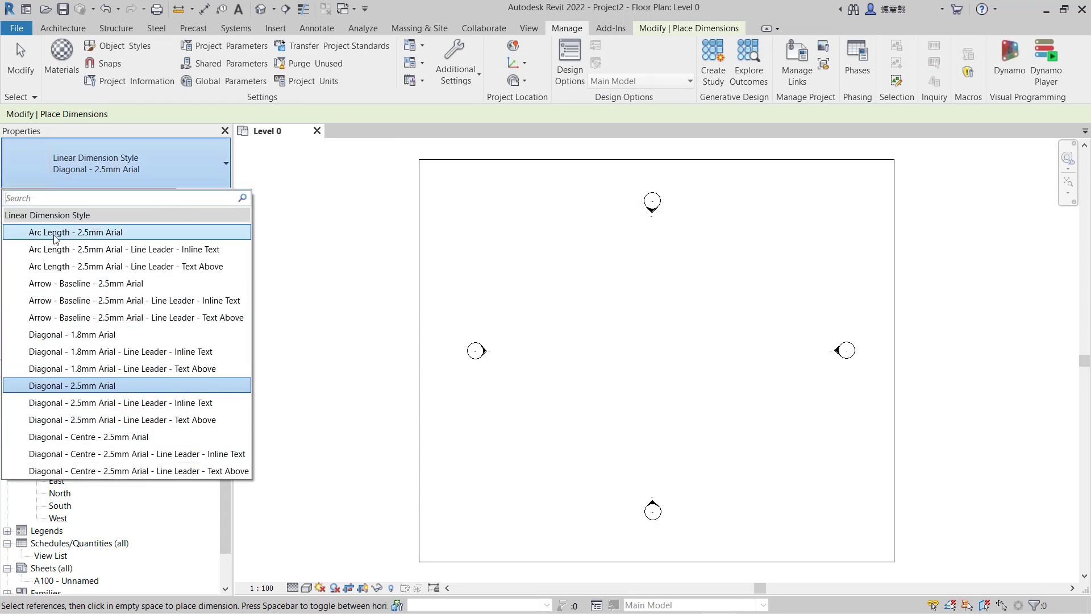
{"action": "mouse_move", "coordinate": [97, 351]}
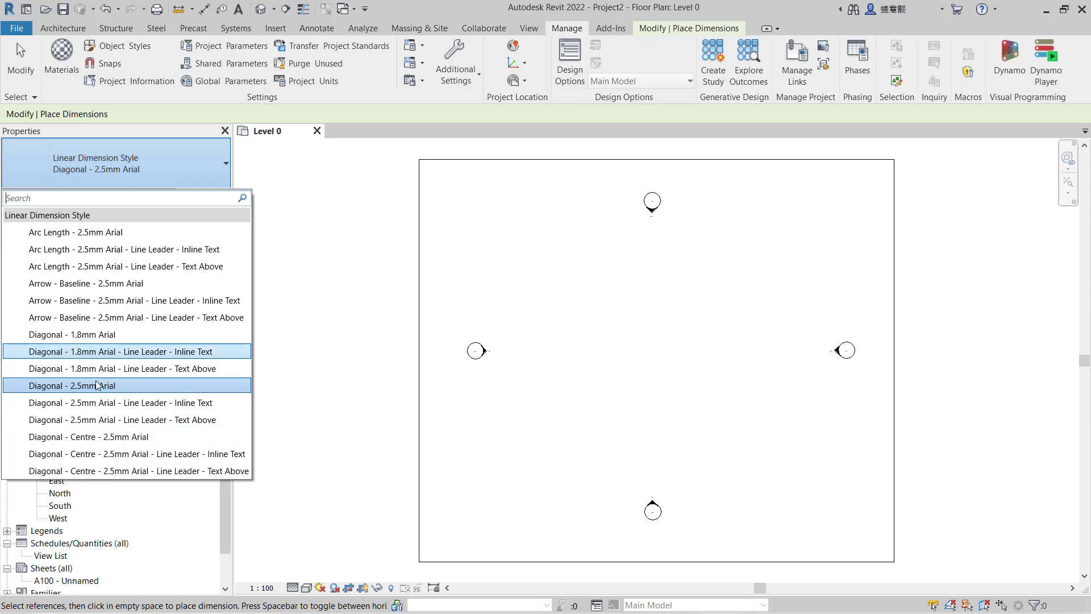
{"action": "mouse_move", "coordinate": [75, 232]}
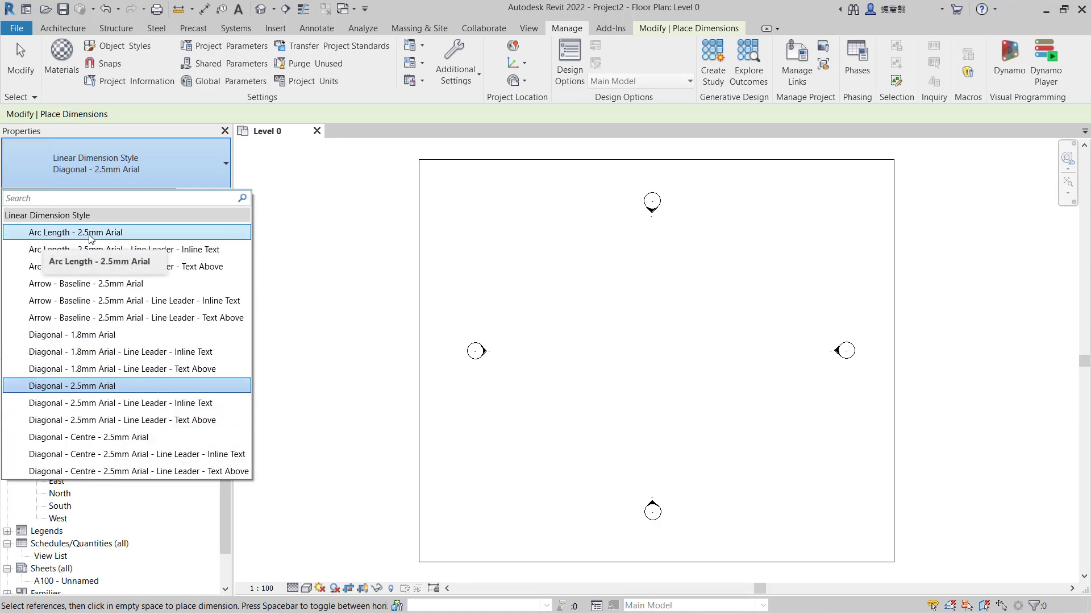
{"action": "mouse_move", "coordinate": [327, 242]}
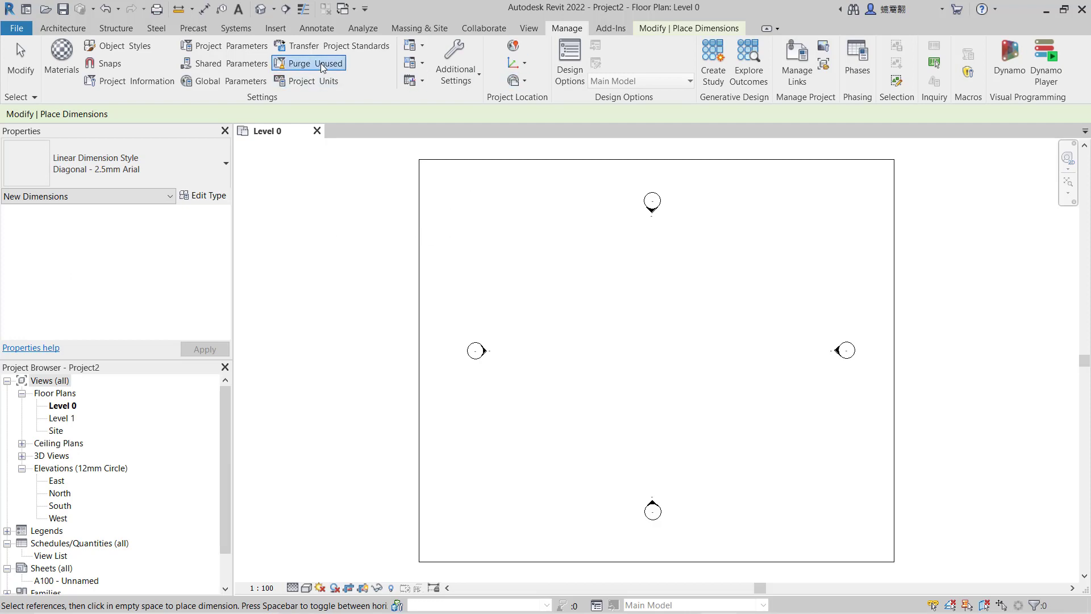
Verify Example DImension is gone from Purge Unused and the Type Selector list.
{"action": "left_click", "coordinate": [308, 63]}
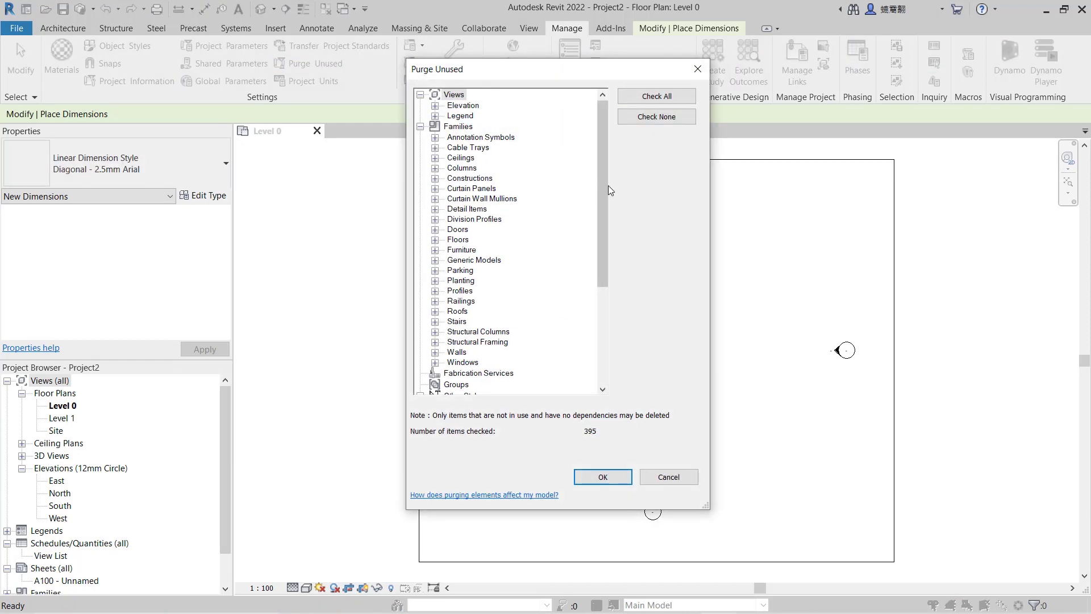
{"action": "left_click", "coordinate": [655, 116]}
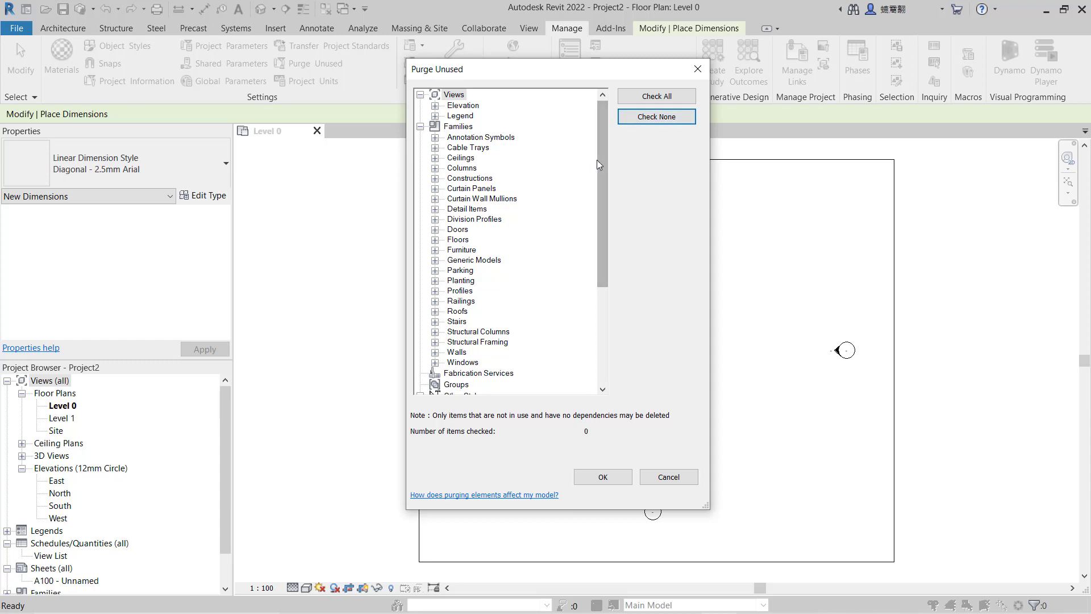
{"action": "scroll", "scroll_direction": "down", "scroll_amount": 3}
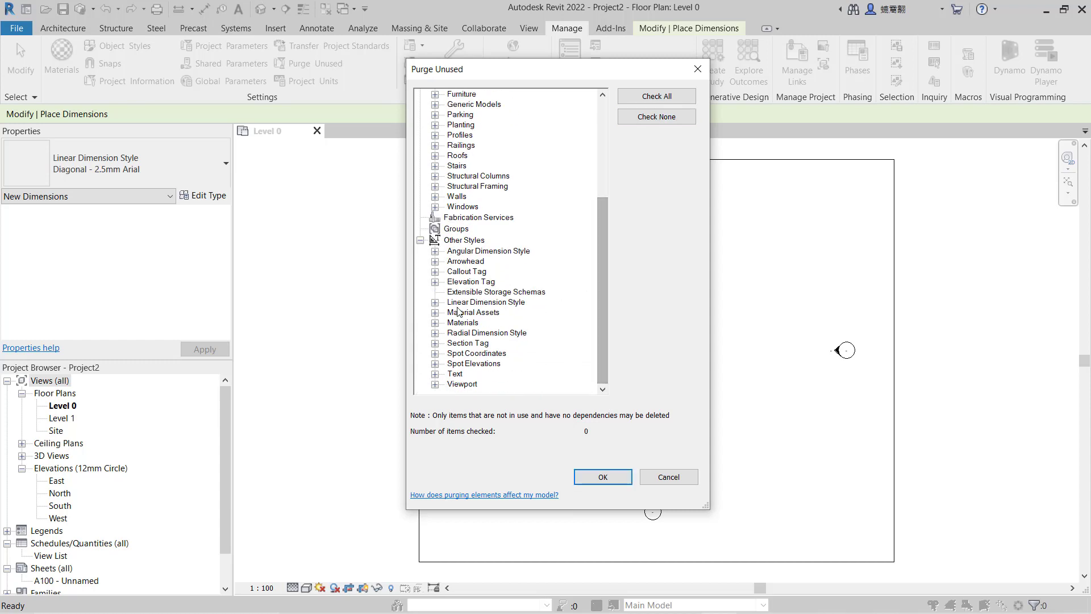
{"action": "left_click", "coordinate": [436, 302]}
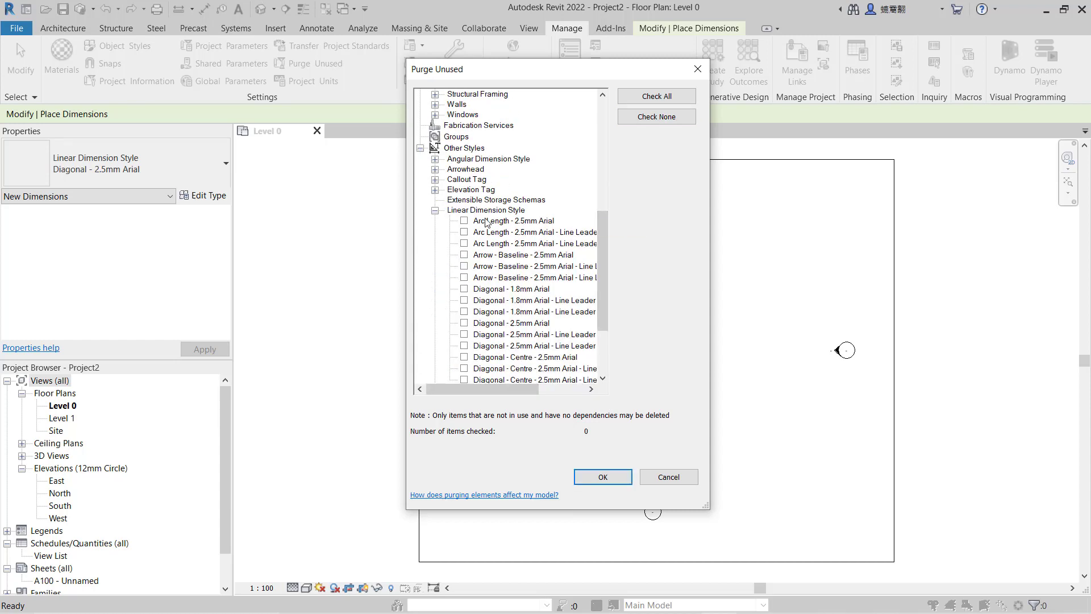
{"action": "left_click", "coordinate": [464, 220]}
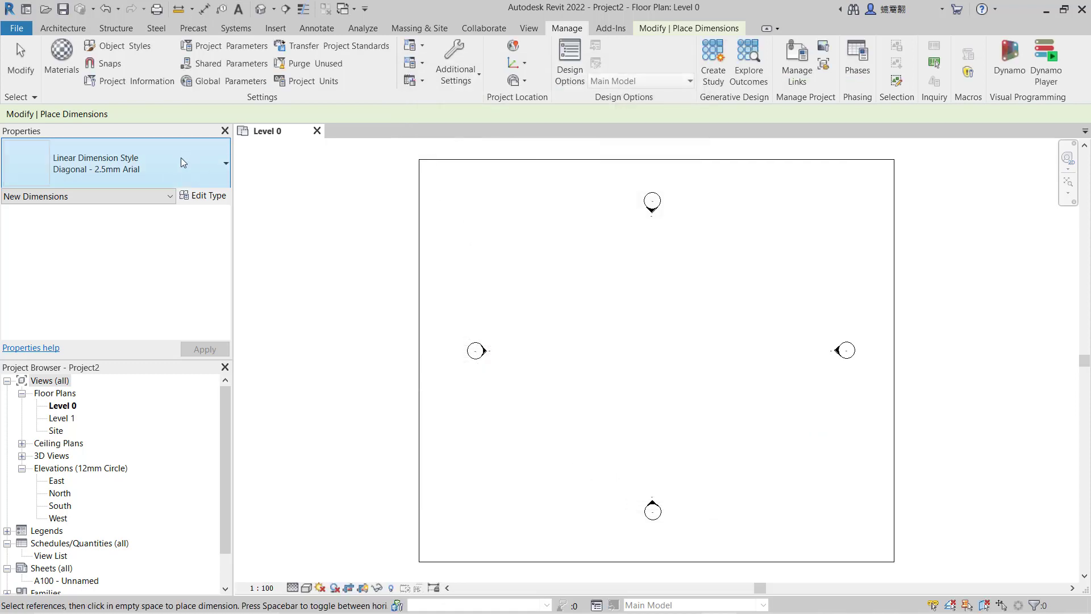
{"action": "left_click", "coordinate": [225, 163]}
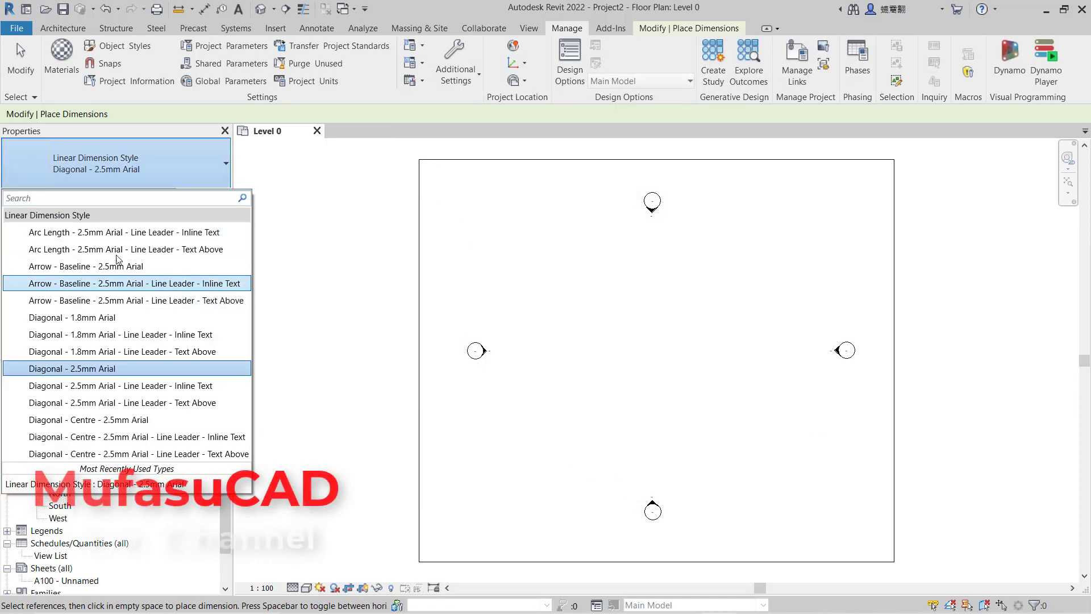